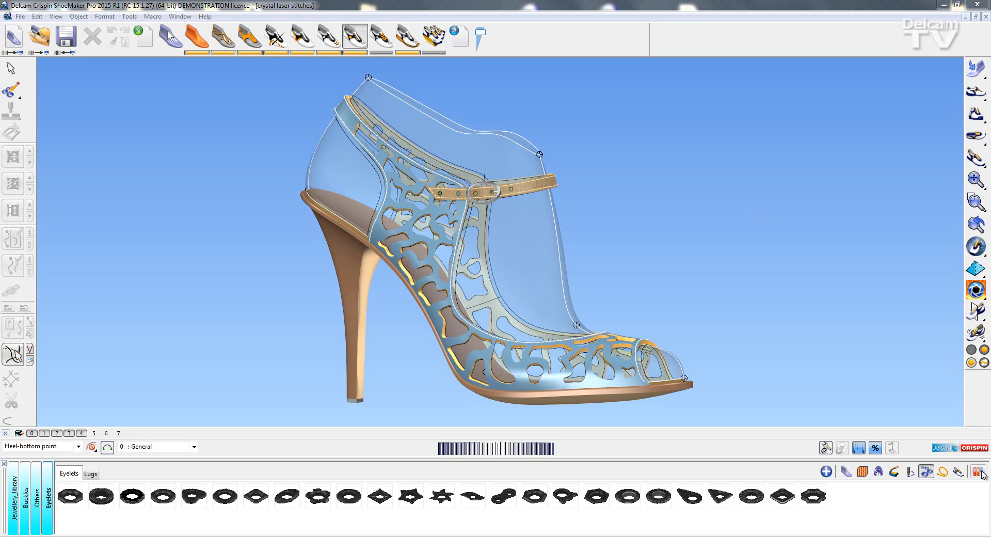
# Add a new accessory library file named My Library and confirm the library list
pyautogui.click(977, 470)
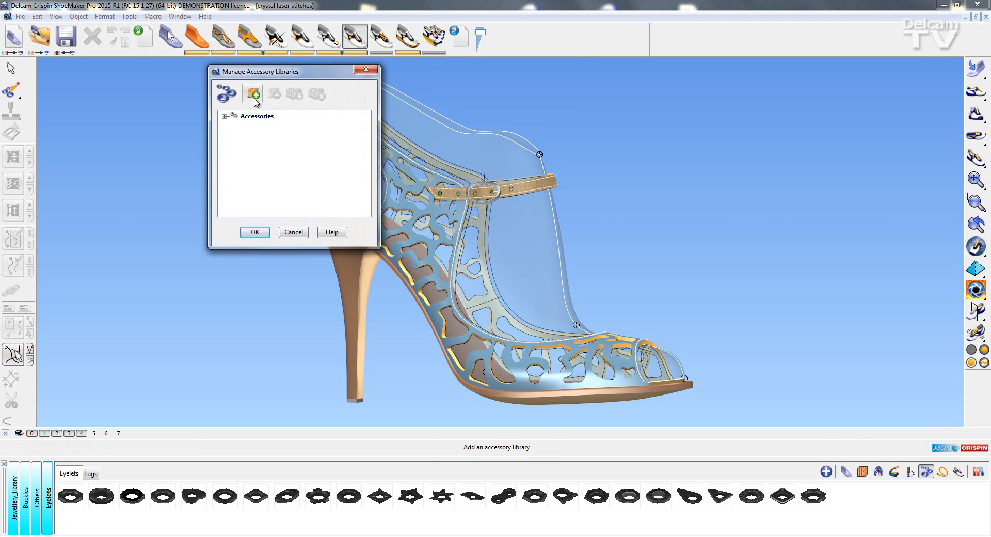
pyautogui.click(252, 94)
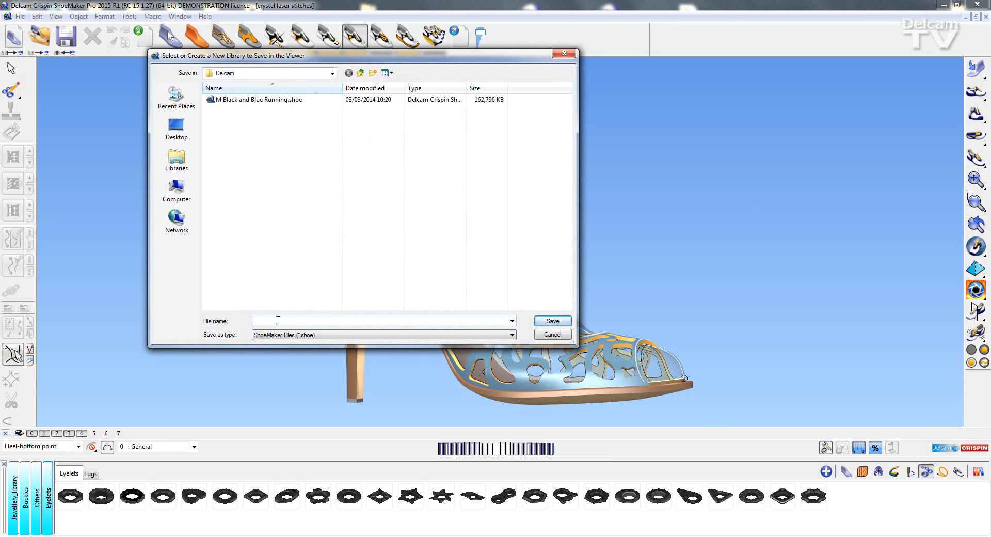
pyautogui.write('M')
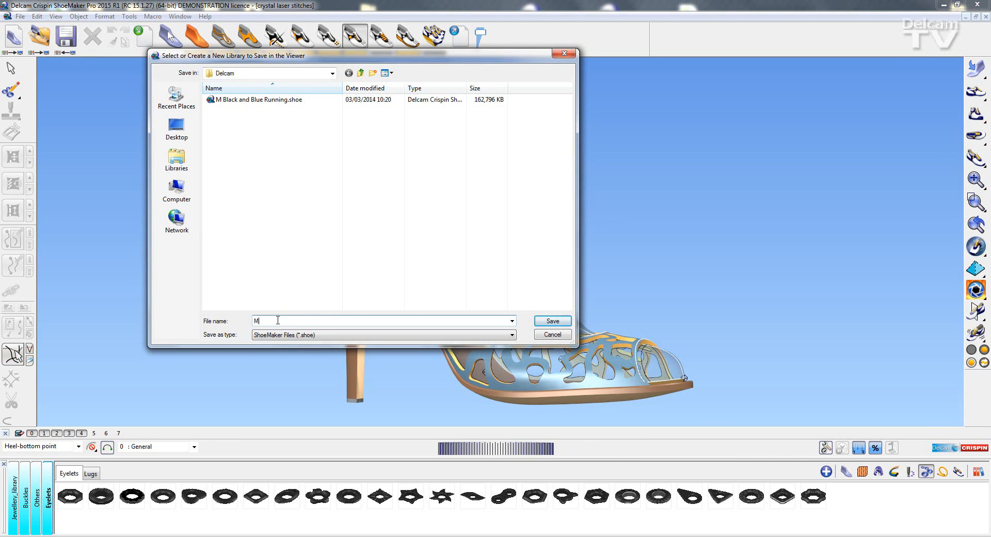
pyautogui.write('y')
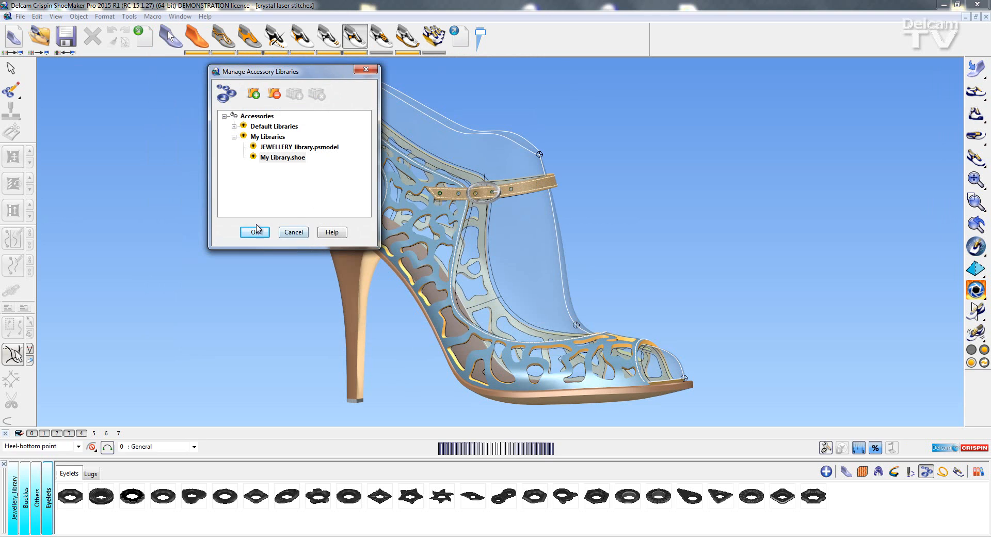
pyautogui.click(255, 232)
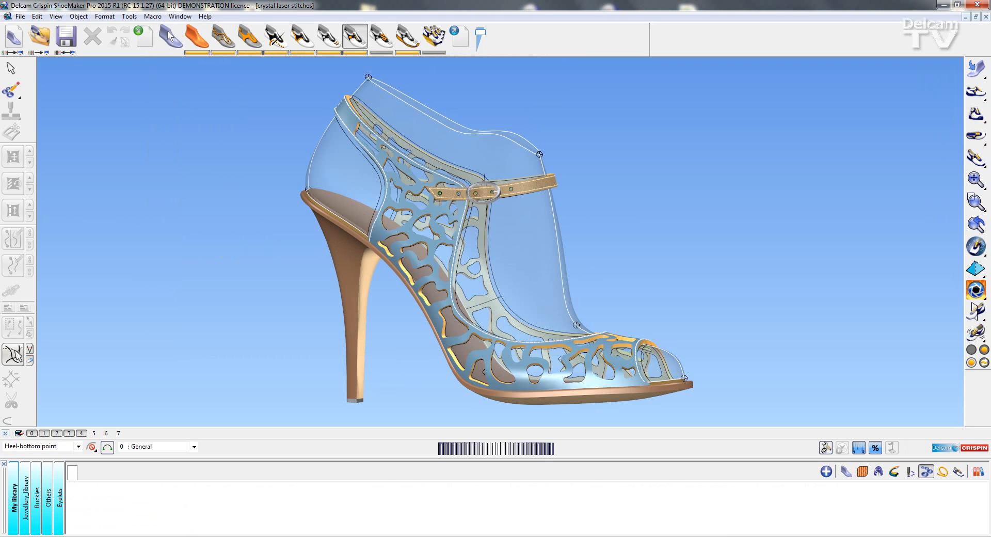
pyautogui.moveTo(38, 99)
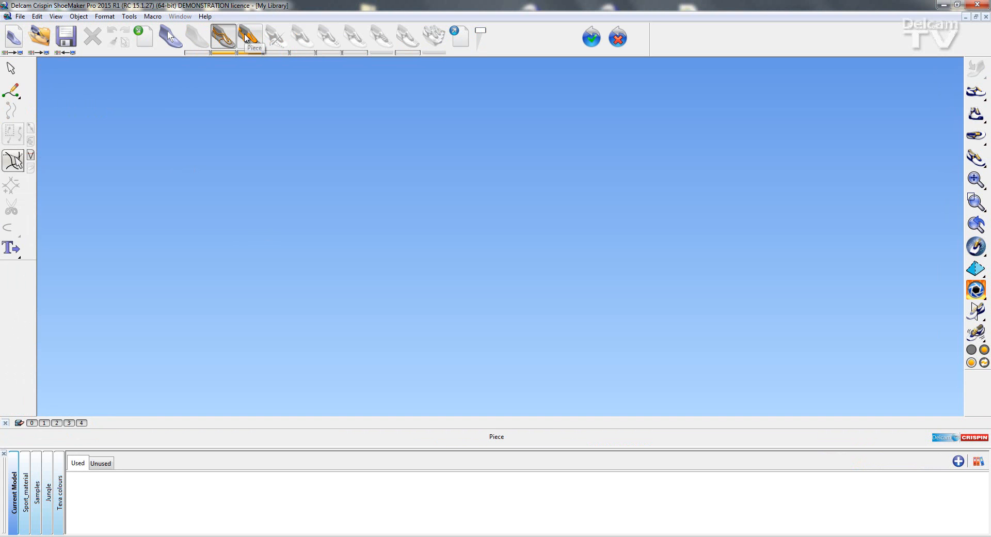
# Switch to the Piece stage and show the solid primitive shapes
pyautogui.click(249, 37)
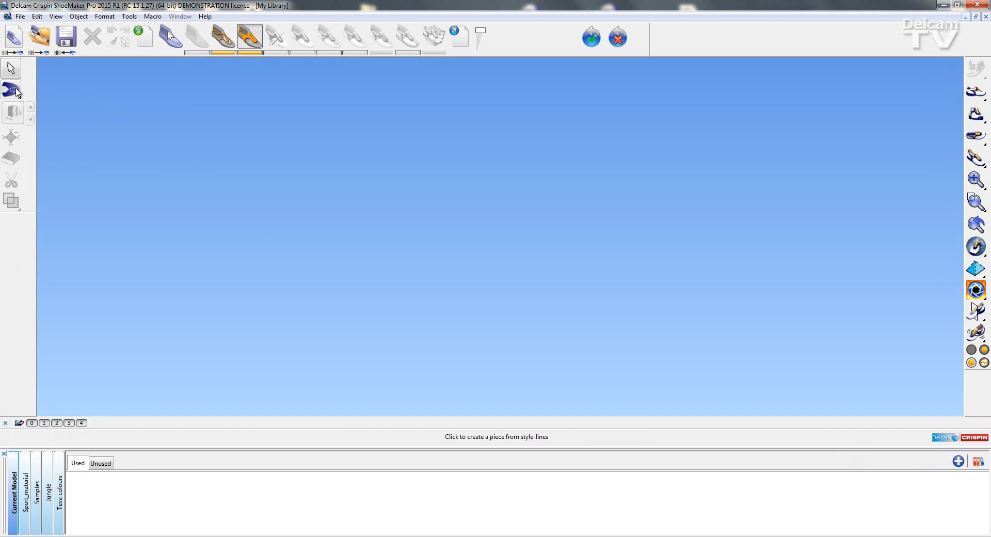
pyautogui.click(11, 89)
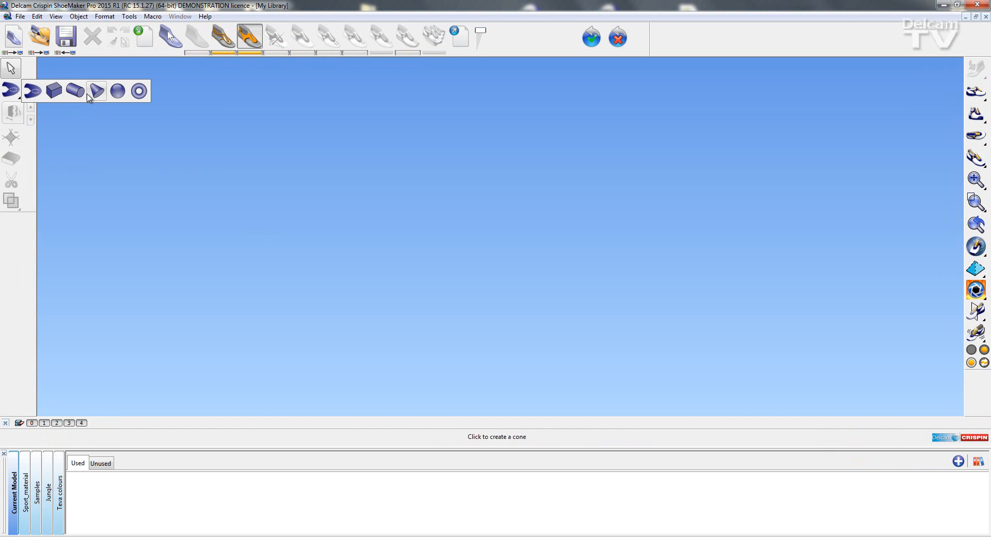
pyautogui.moveTo(96, 91)
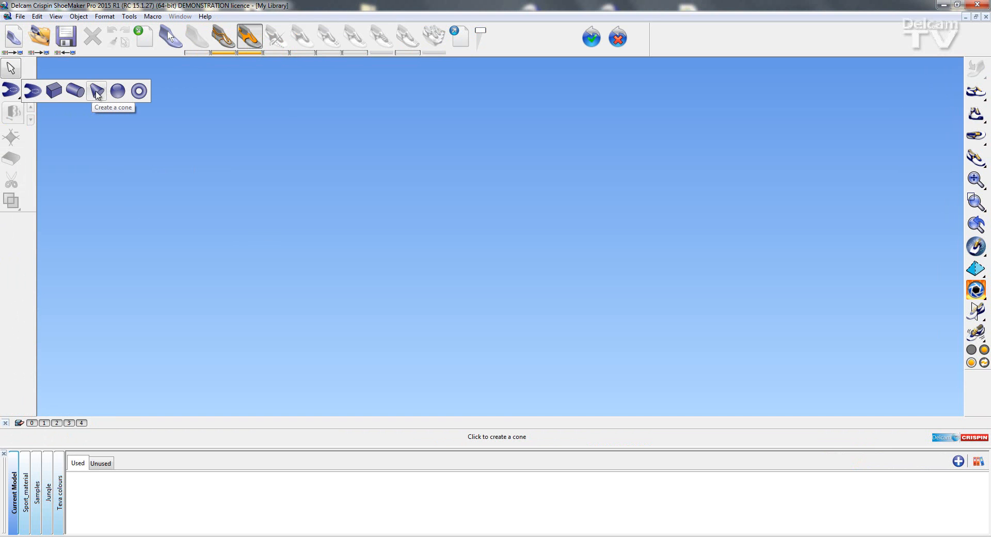
# Create a cone and narrow its top radius from 6.5 down to about 0.4
pyautogui.click(97, 91)
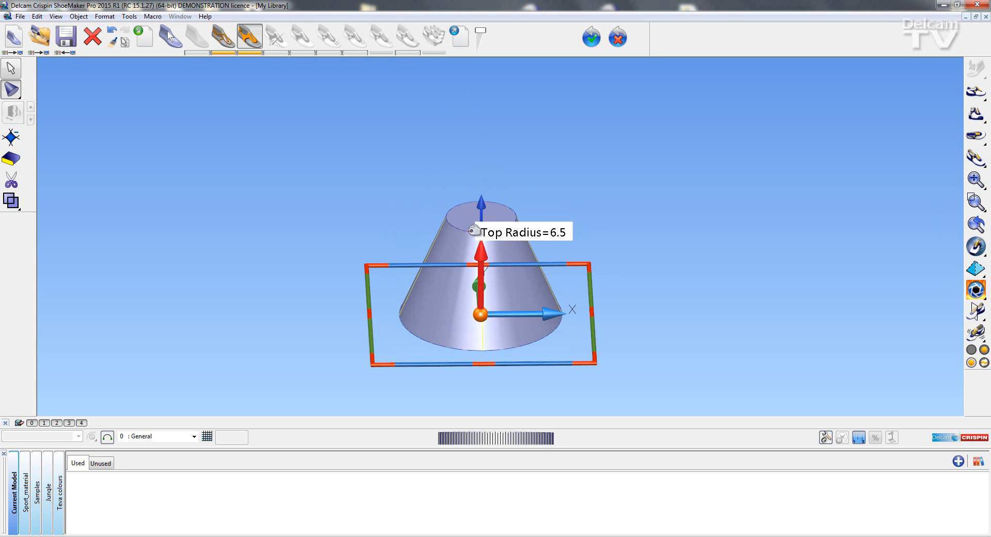
pyautogui.moveTo(475, 229); pyautogui.dragTo(484, 218)
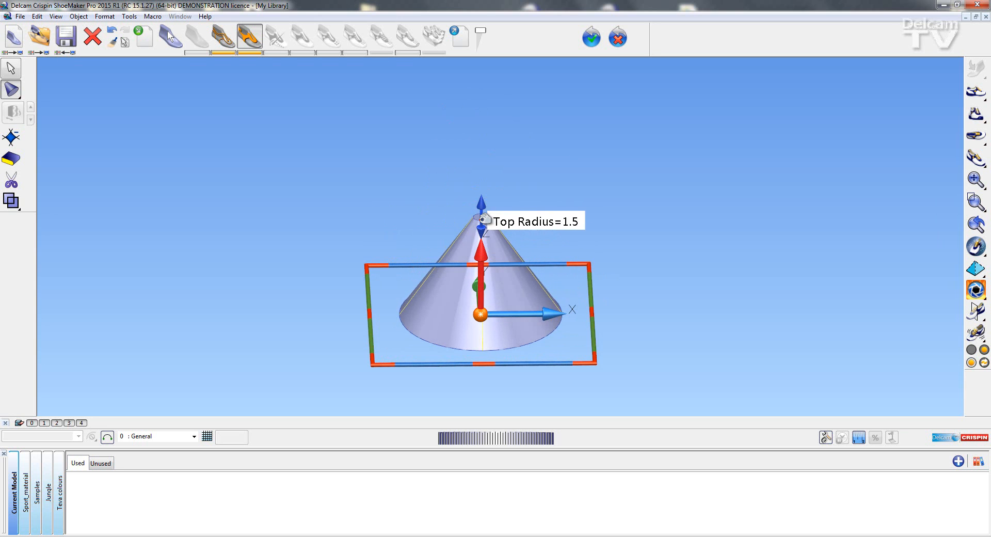
pyautogui.moveTo(491, 225)
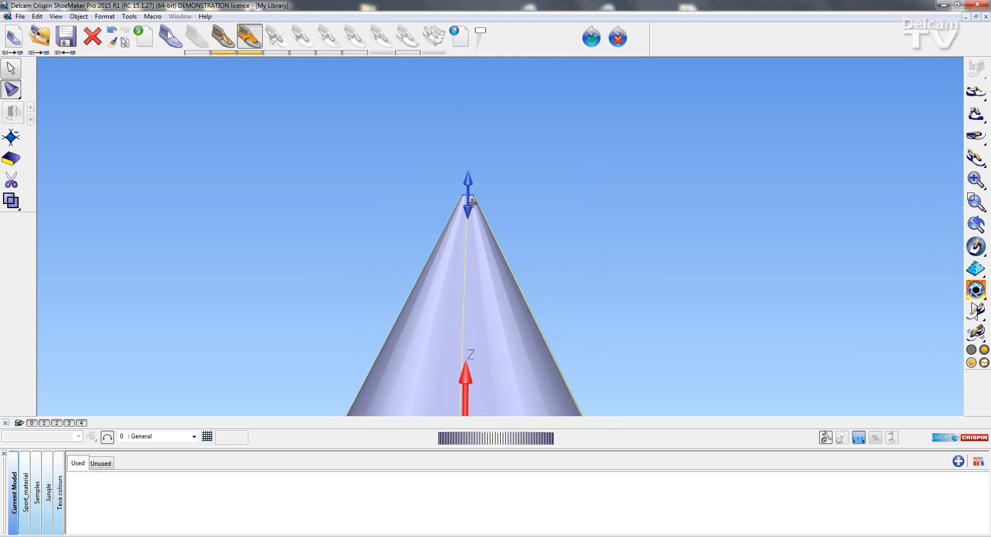
pyautogui.moveTo(467, 196); pyautogui.dragTo(462, 224)
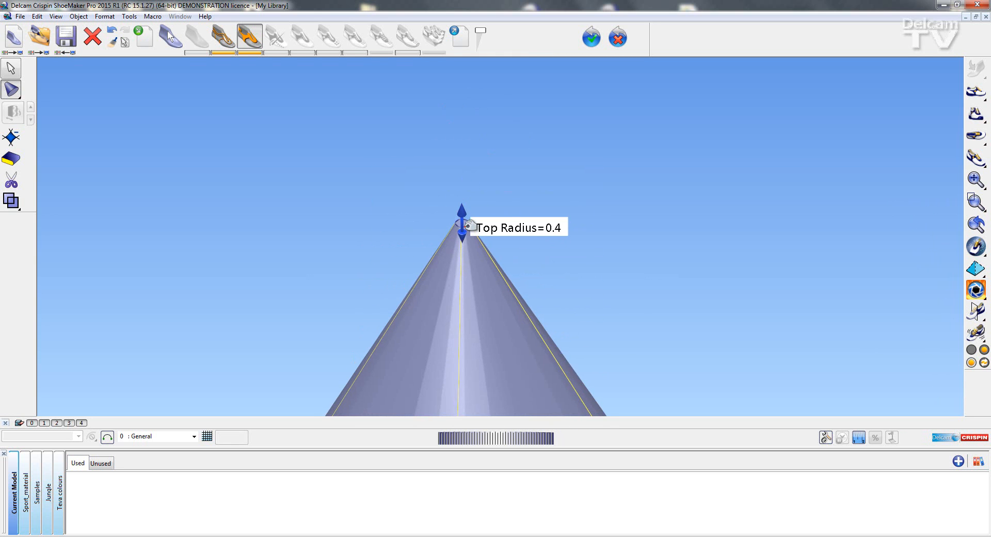
pyautogui.moveTo(618, 220)
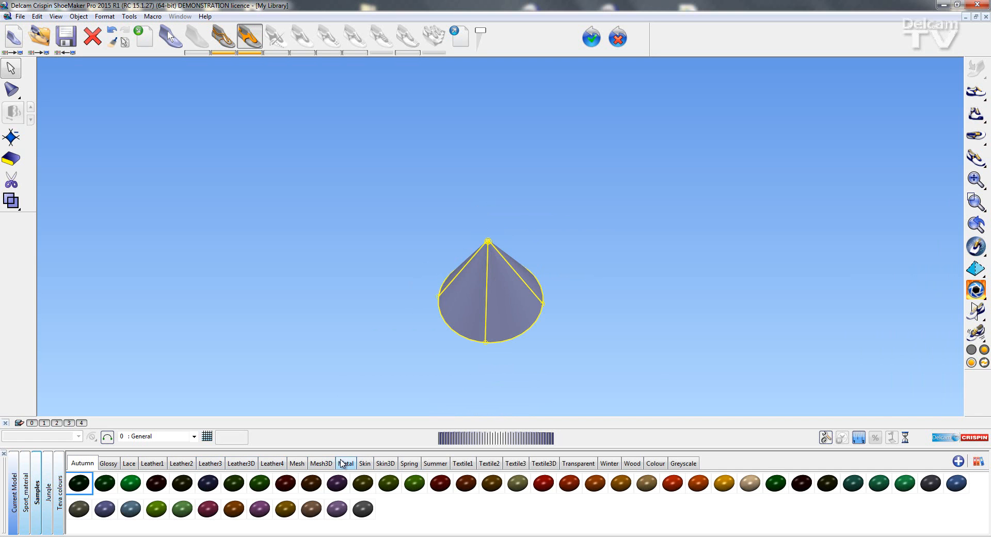
# Apply the black metal swatch from the Metal materials to the cone
pyautogui.click(345, 462)
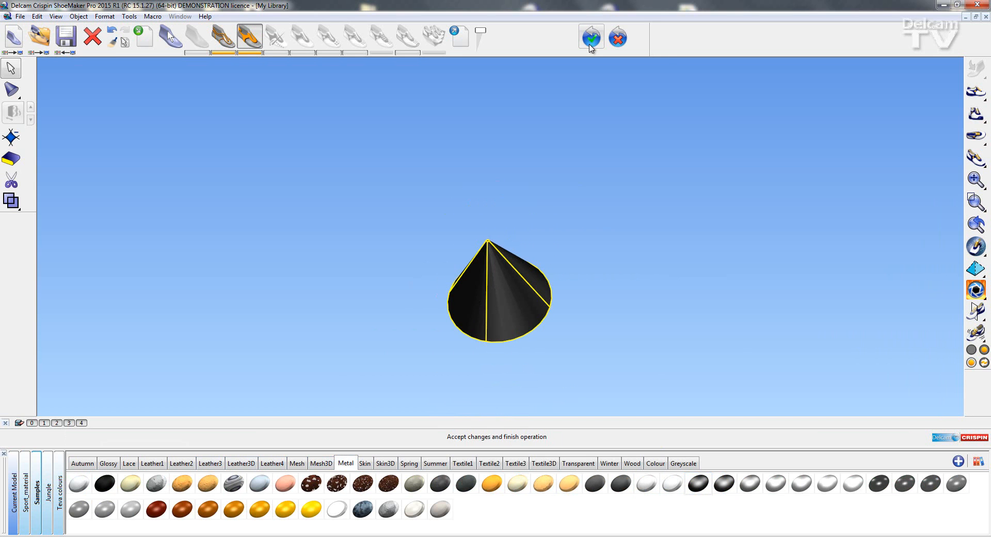
# Accept the cone and save it as accessory Spike in category Butttons with a base handle
pyautogui.click(591, 37)
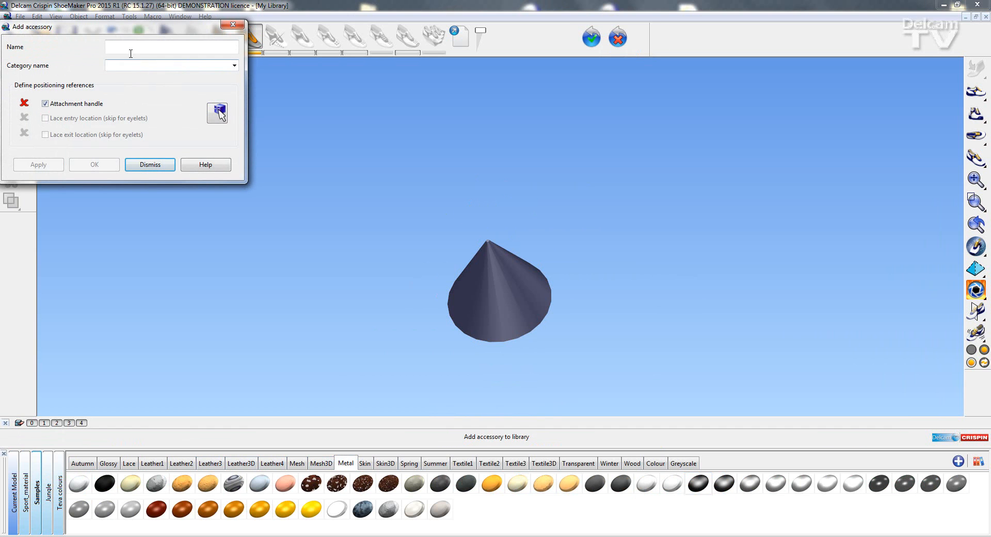
pyautogui.write('S')
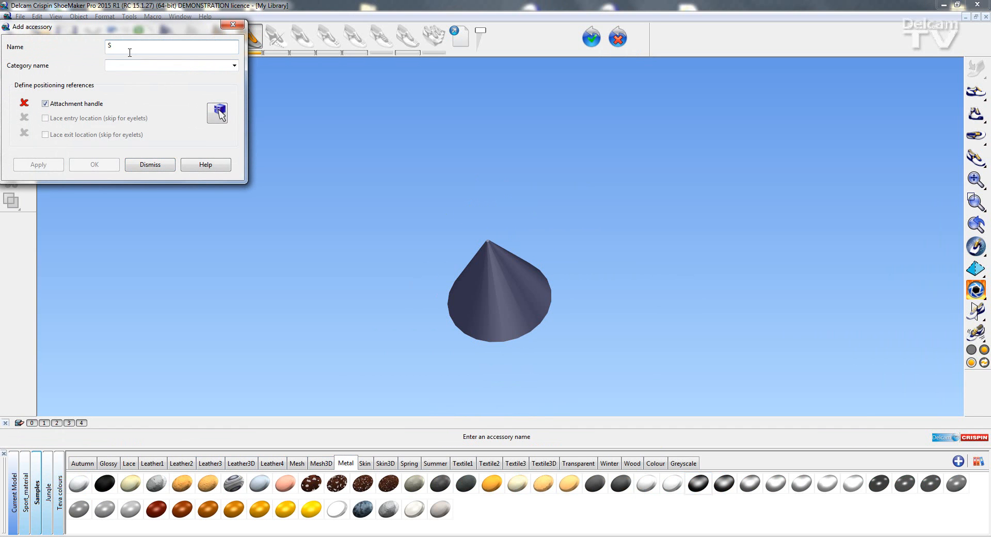
pyautogui.write('pike')
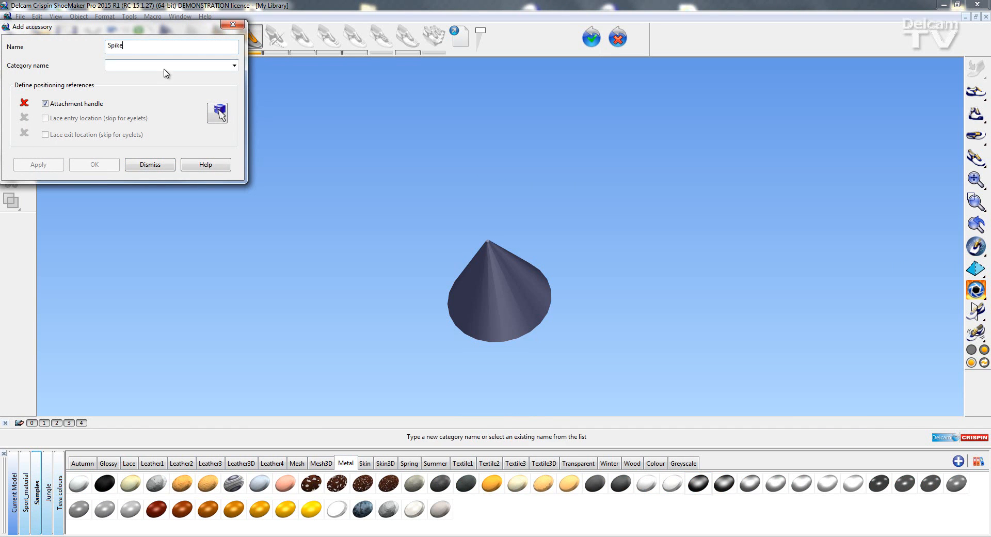
pyautogui.write('B')
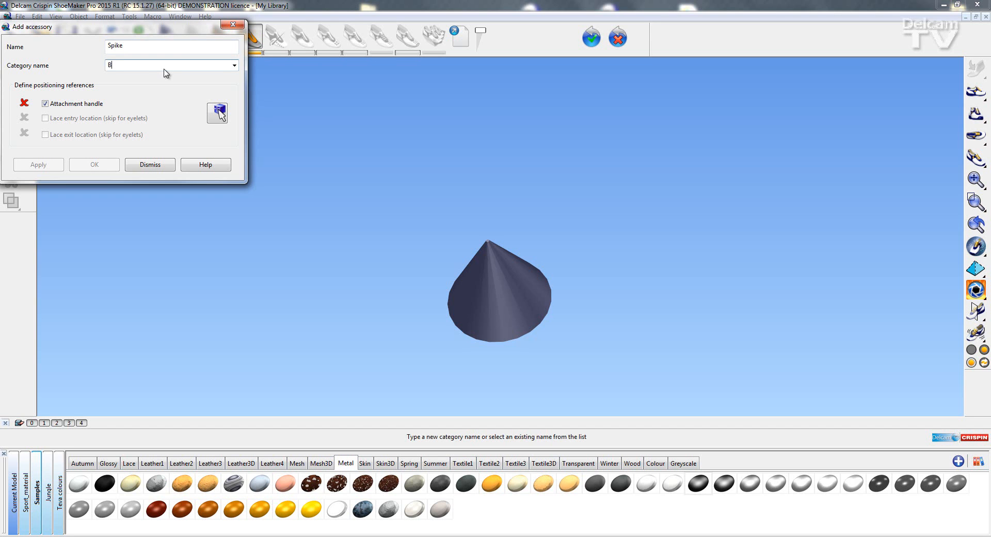
pyautogui.write('utttons')
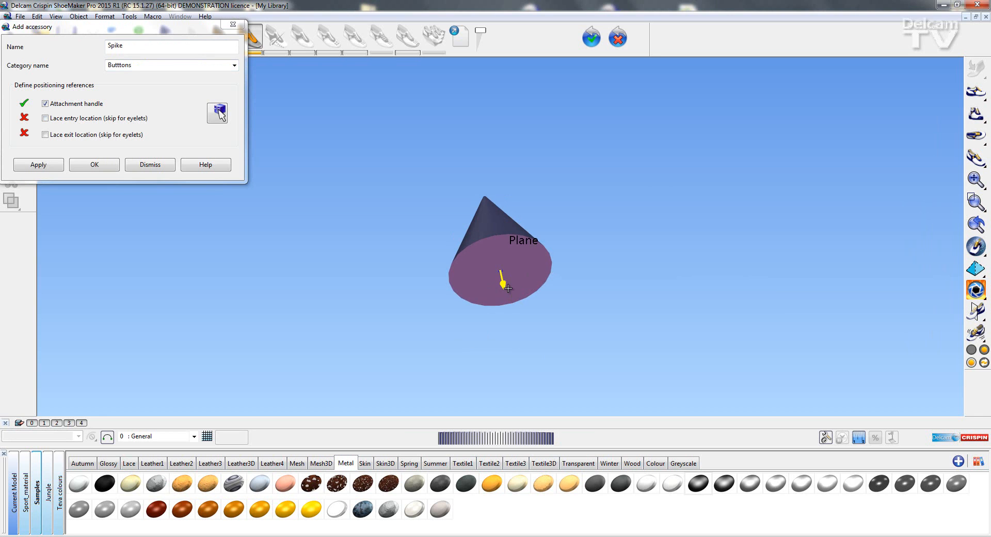
pyautogui.click(39, 164)
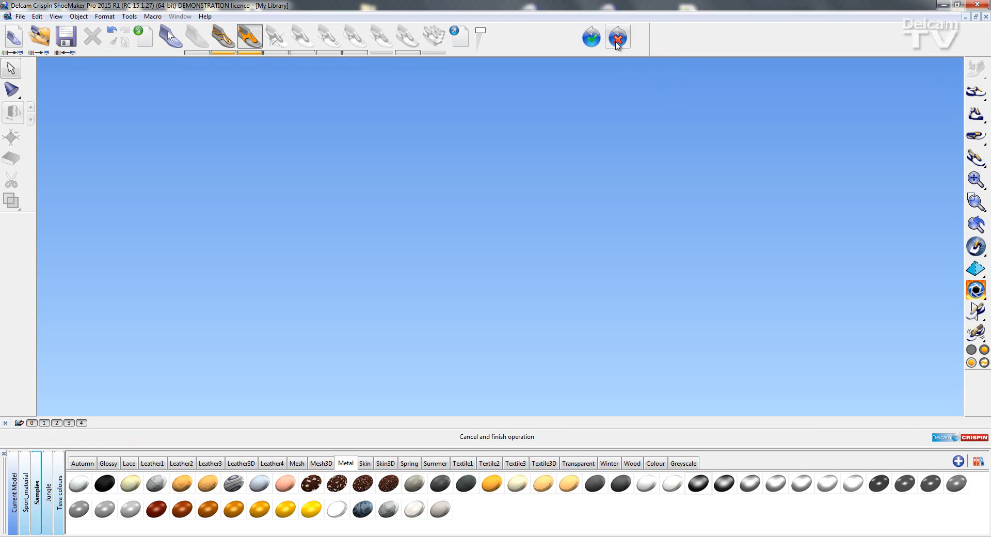
# Finish library editing and answer Yes to keep the unfinished changes
pyautogui.click(616, 37)
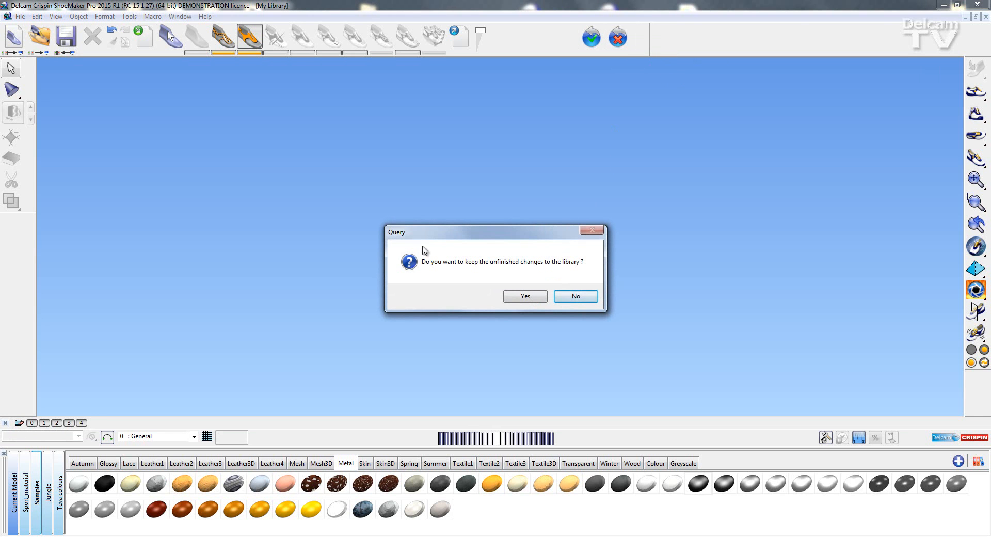
pyautogui.moveTo(482, 271)
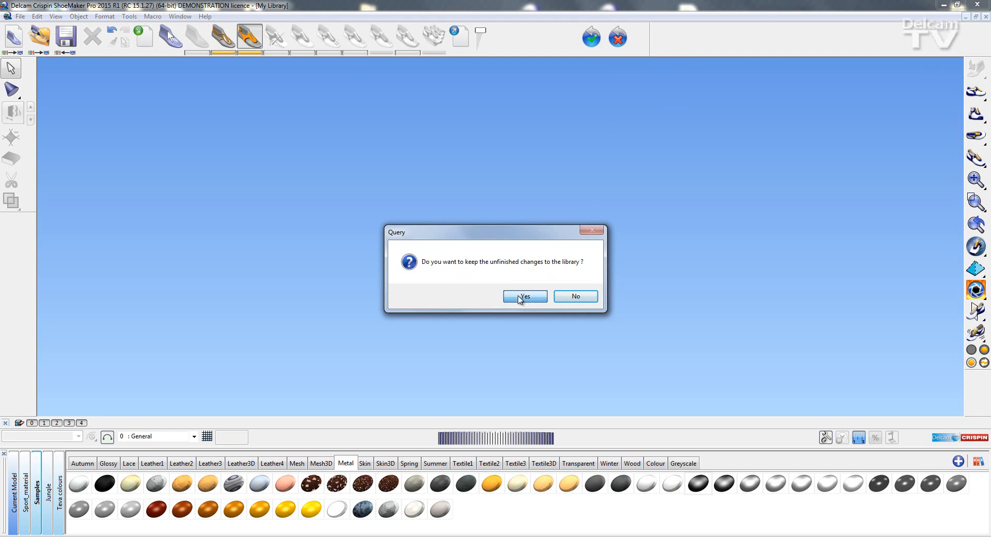
pyautogui.click(523, 296)
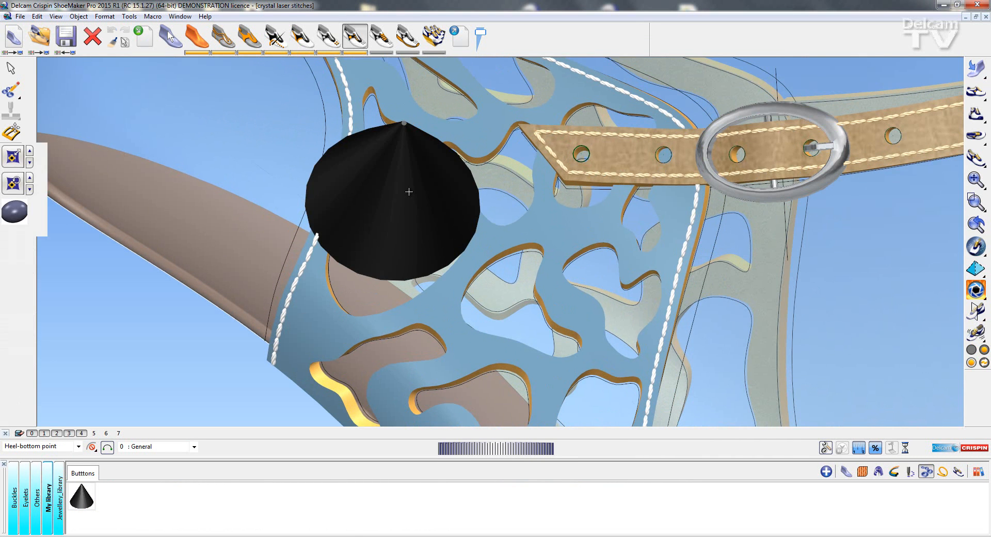
pyautogui.moveTo(10, 153)
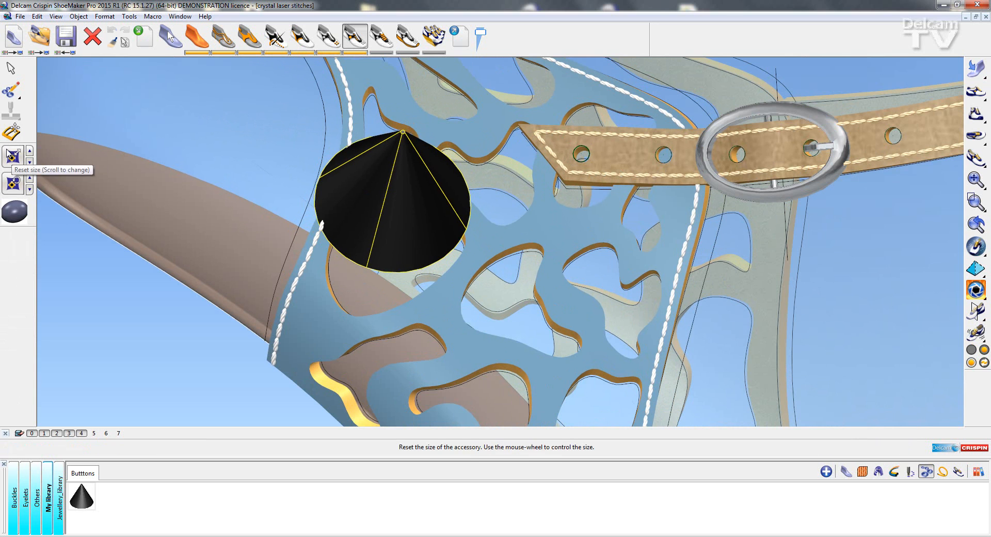
# Shrink the placed Spike to a small stud and show its accessory options
pyautogui.scroll(-3)
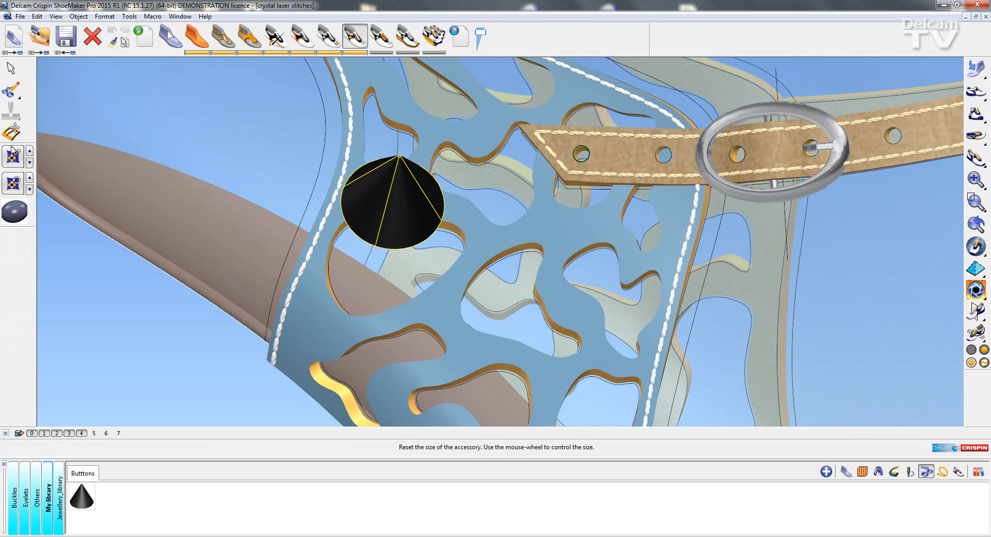
pyautogui.scroll(-3)
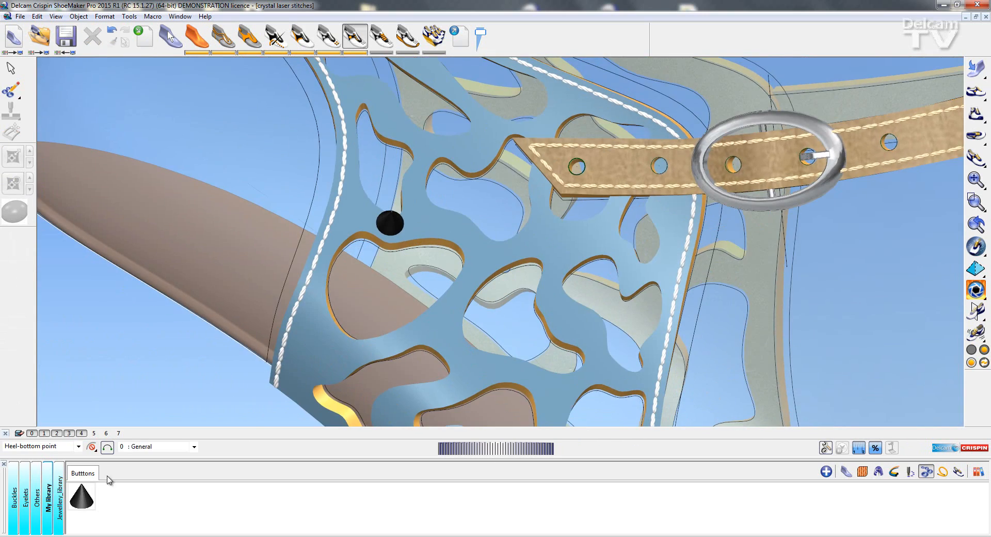
pyautogui.rightClick(81, 497)
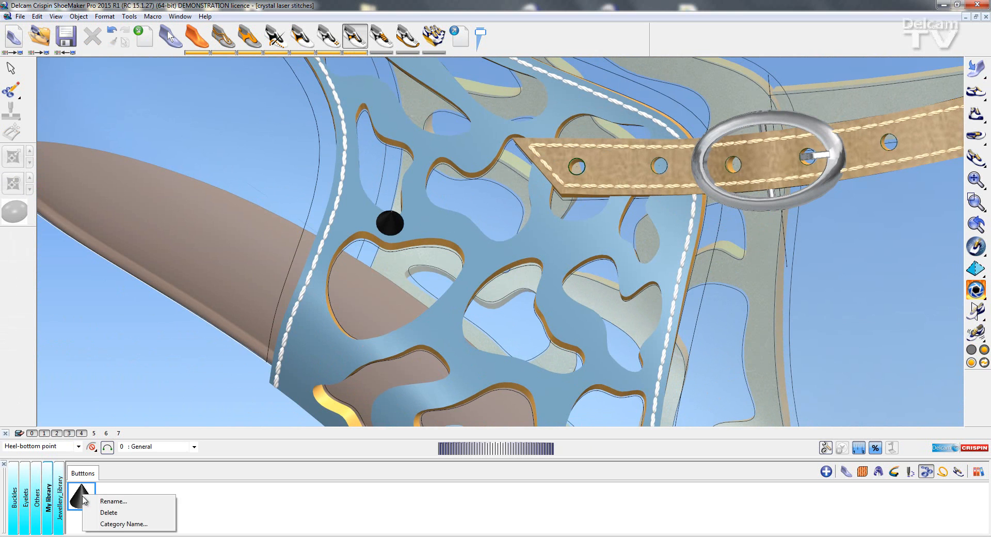